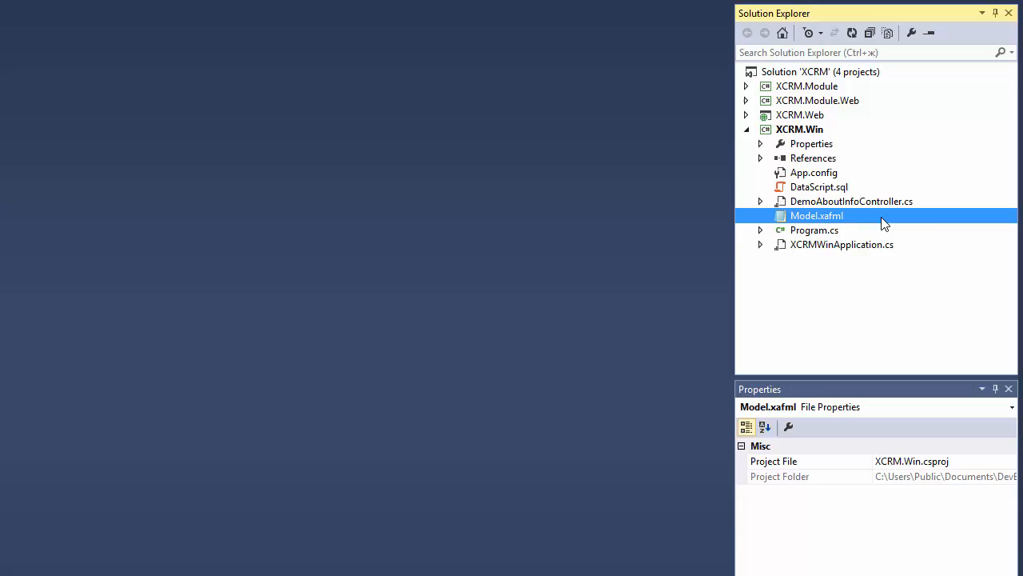
Open XCRM.Win's Model.xafml in the Model Editor and maximize the editor.
double_click(816, 215)
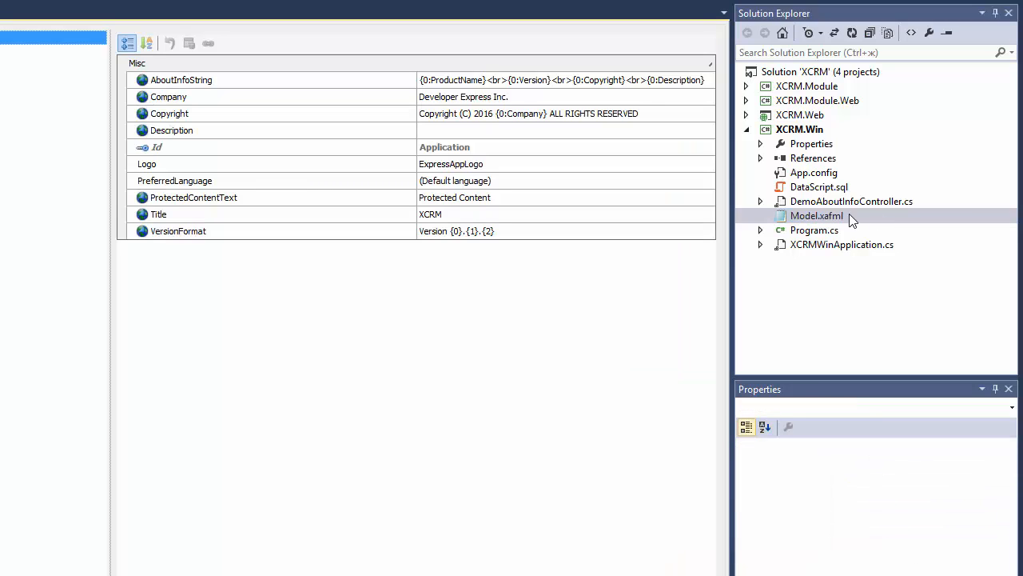
double_click(816, 216)
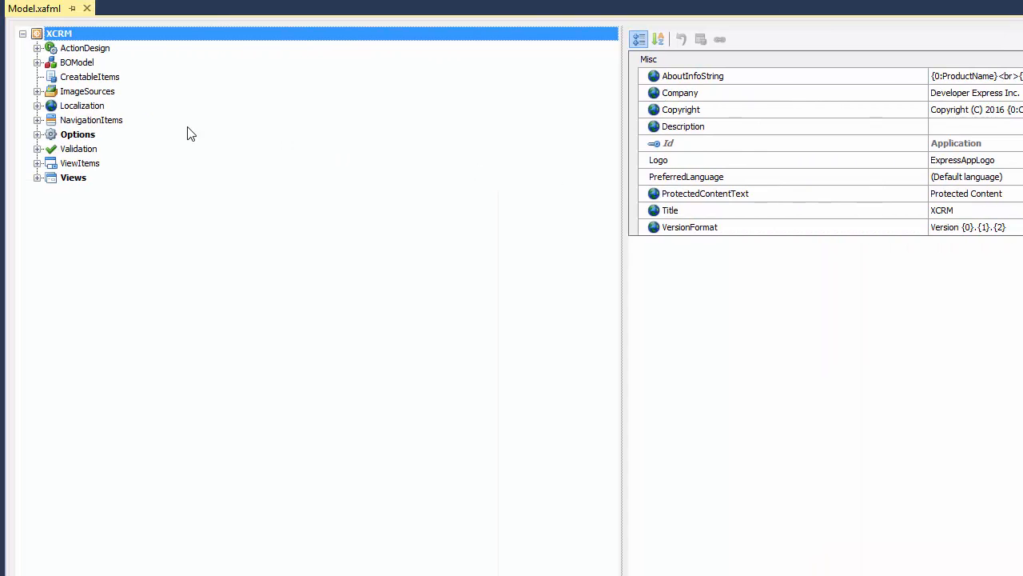
Set NavigationItems RootGroupsStyle to OutlookAnimated, then select the Options node.
left_click(92, 120)
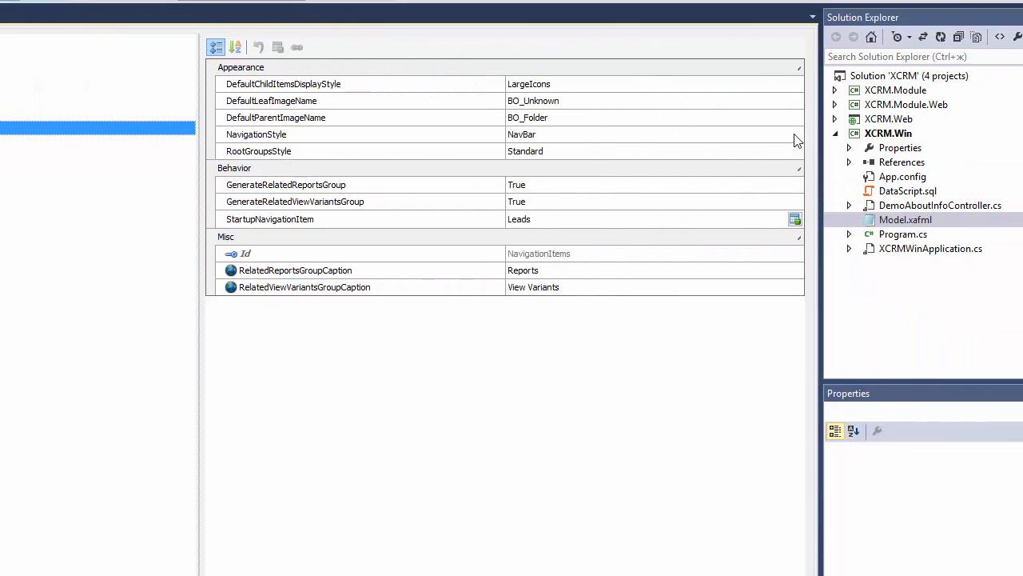
left_click(795, 134)
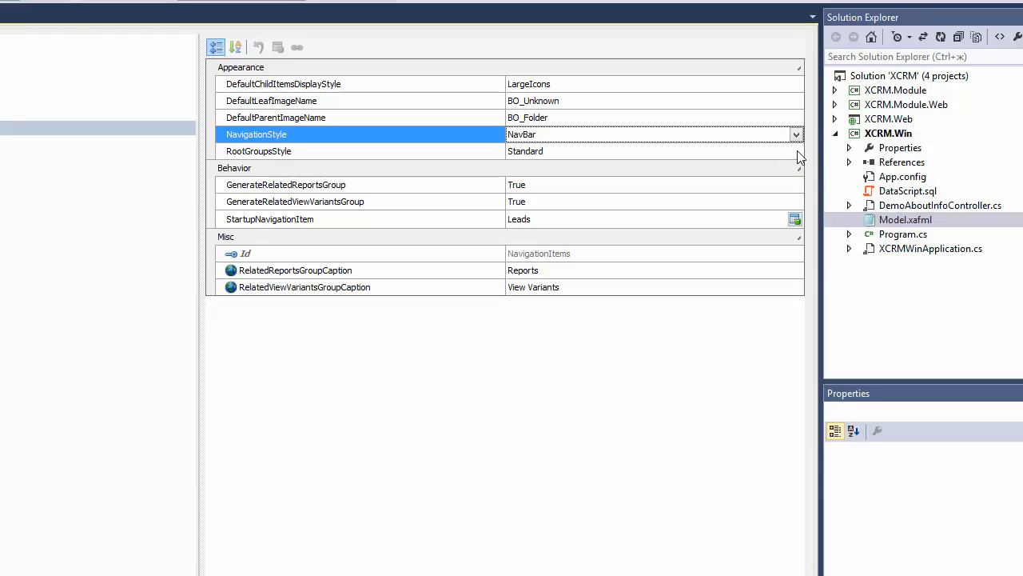
left_click(796, 151)
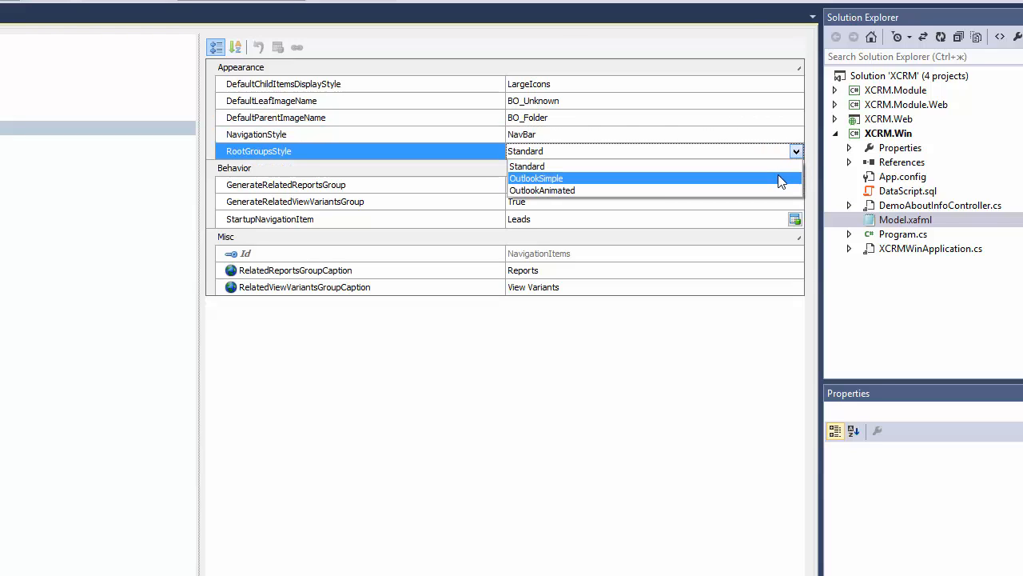
mouse_move(773, 190)
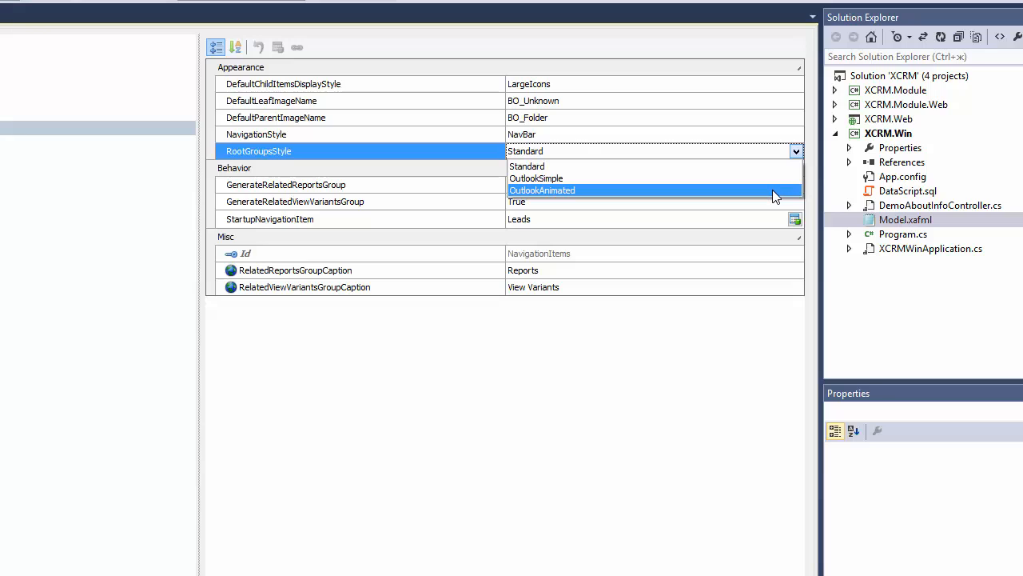
left_click(542, 190)
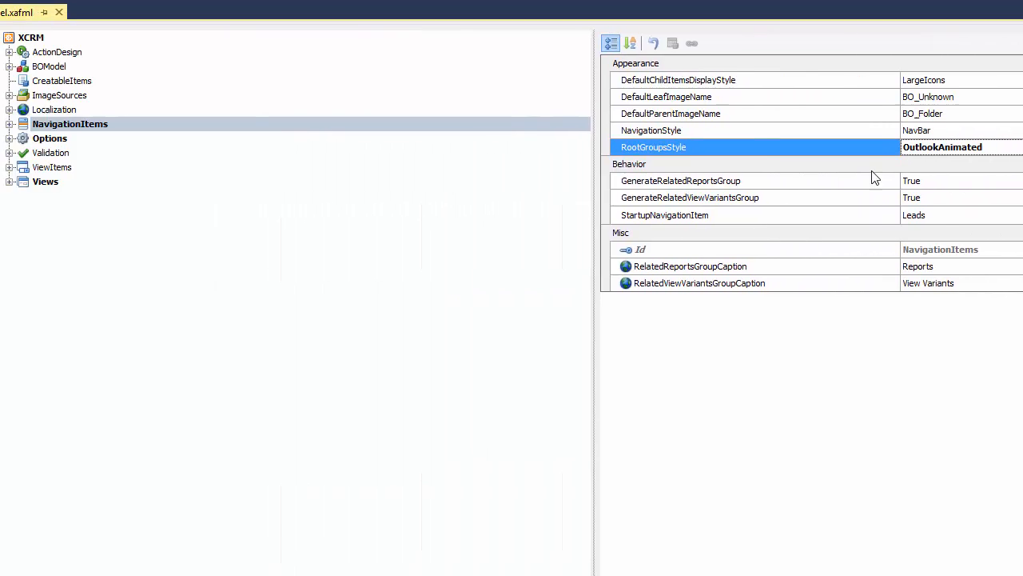
left_click(78, 137)
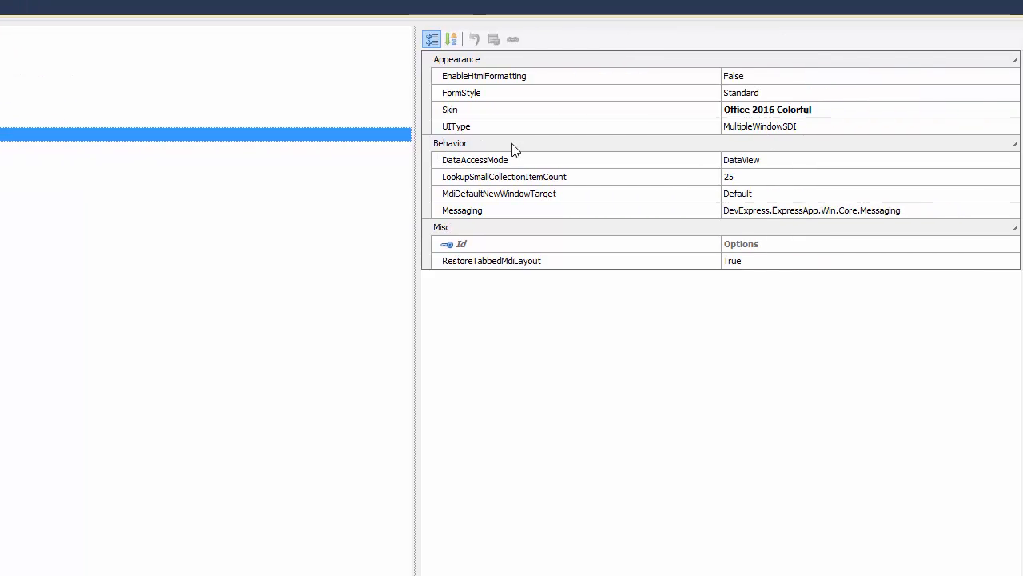
Set FormStyle to Ribbon and UIType to SingleWindowSDI, then run the app.
left_click(830, 88)
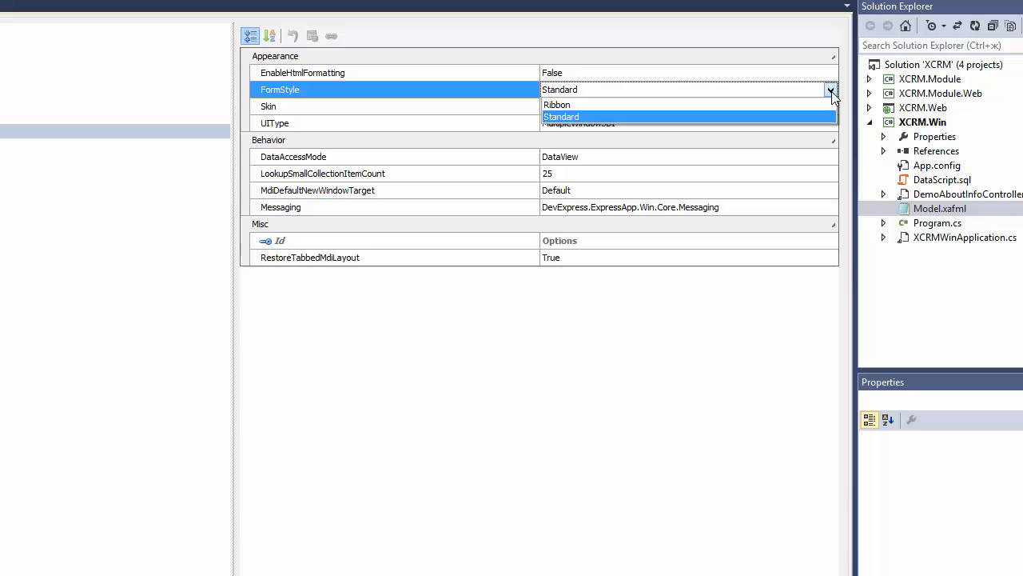
mouse_move(821, 105)
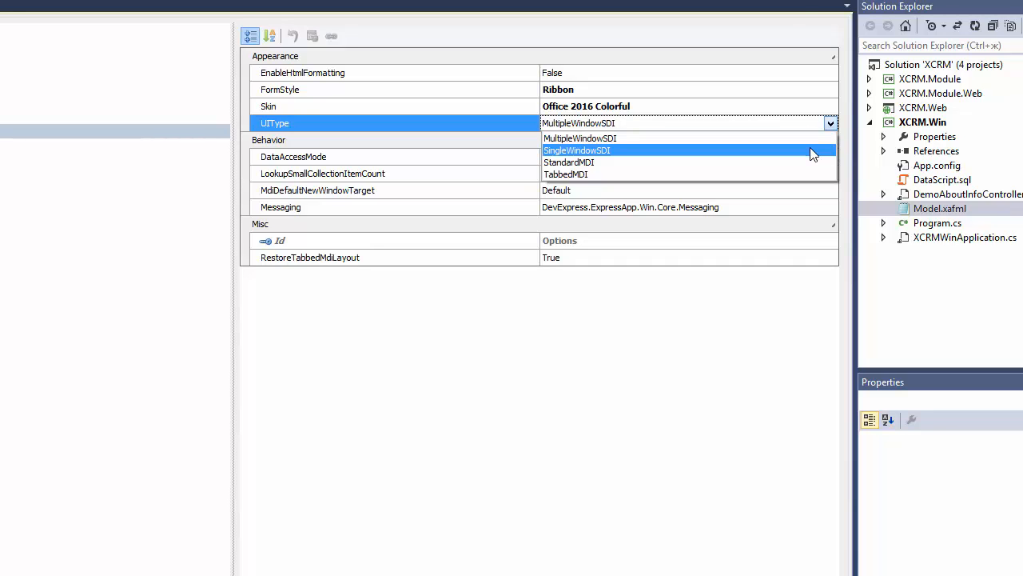
left_click(576, 150)
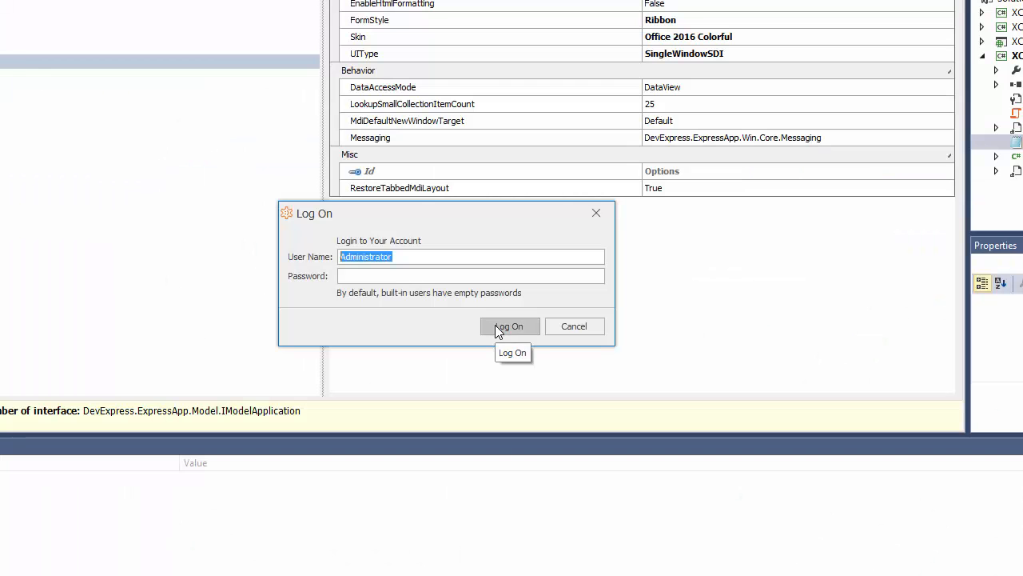
Log on, switch to Administration then KPI, and open the ellipsis navigation menu.
left_click(509, 327)
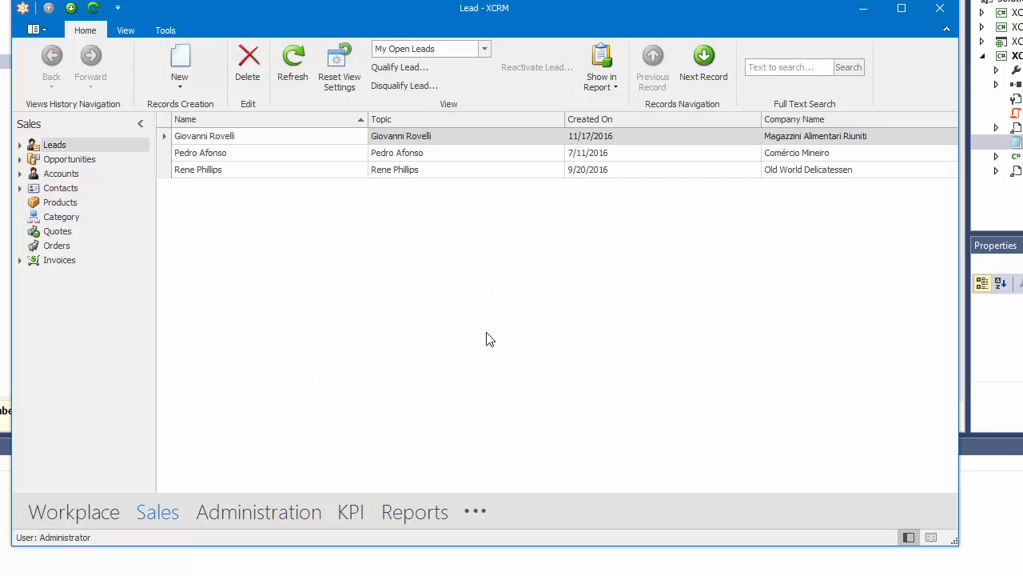
mouse_move(258, 512)
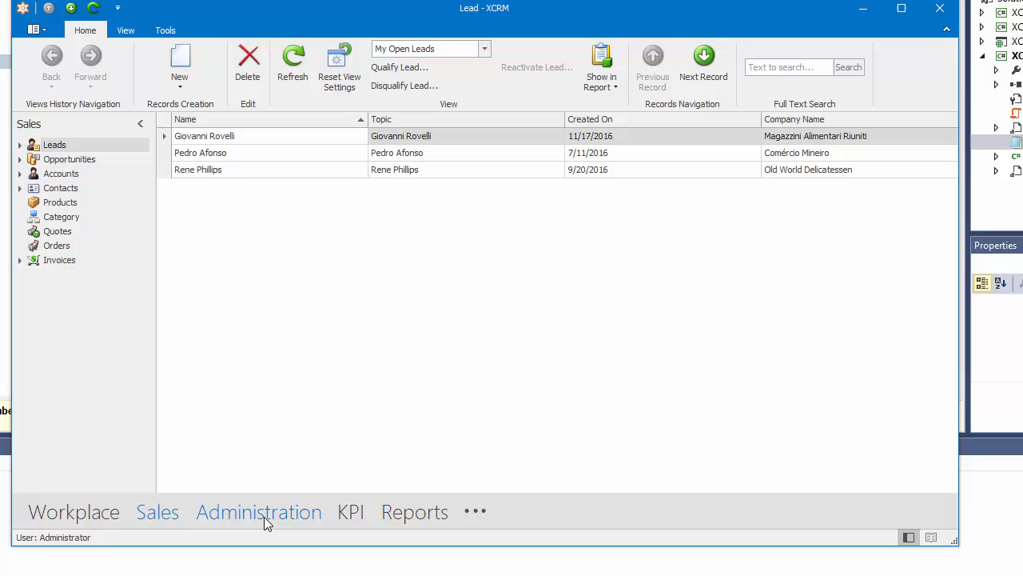
left_click(258, 511)
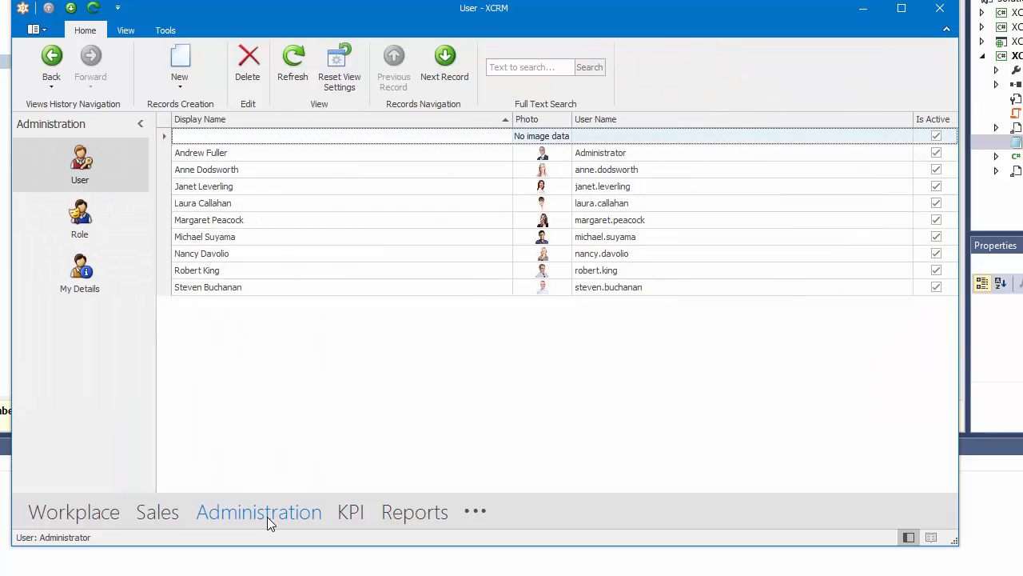
mouse_move(350, 512)
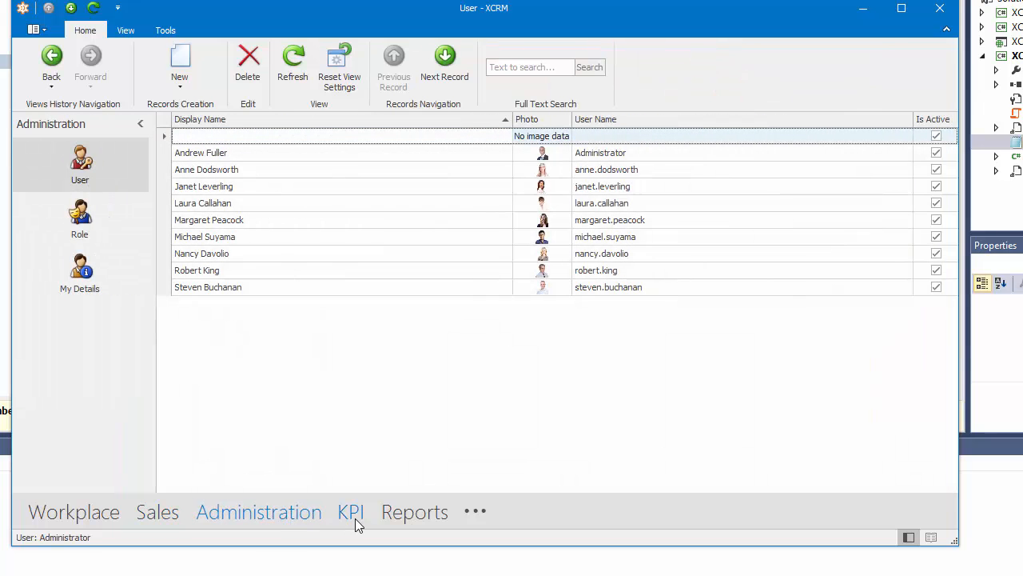
left_click(350, 511)
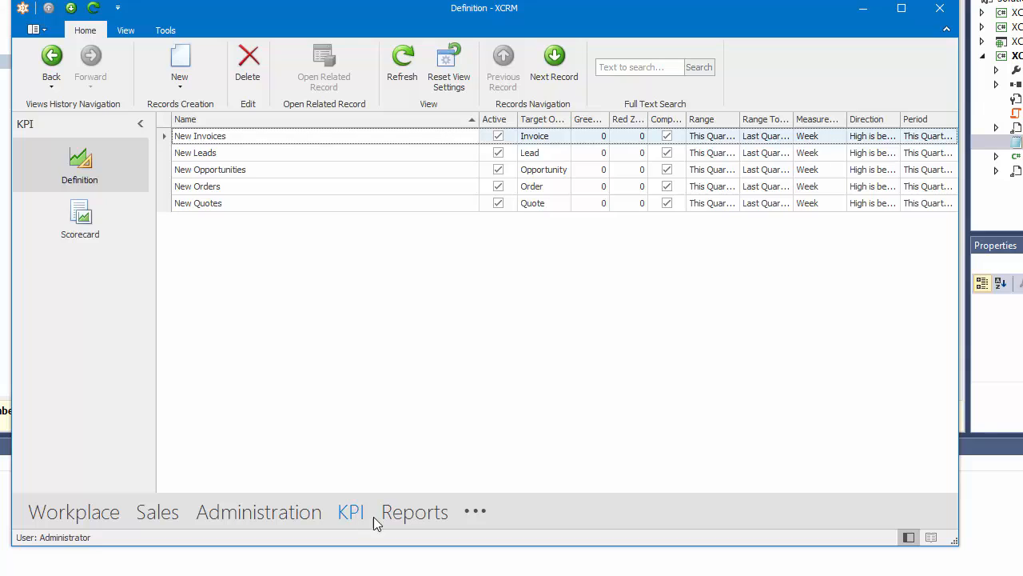
left_click(475, 511)
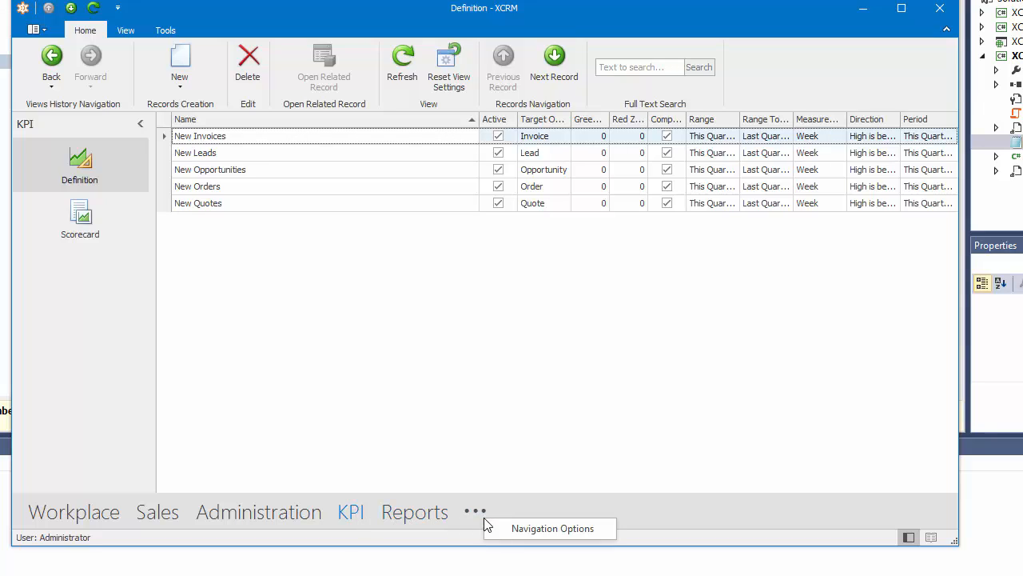
mouse_move(499, 532)
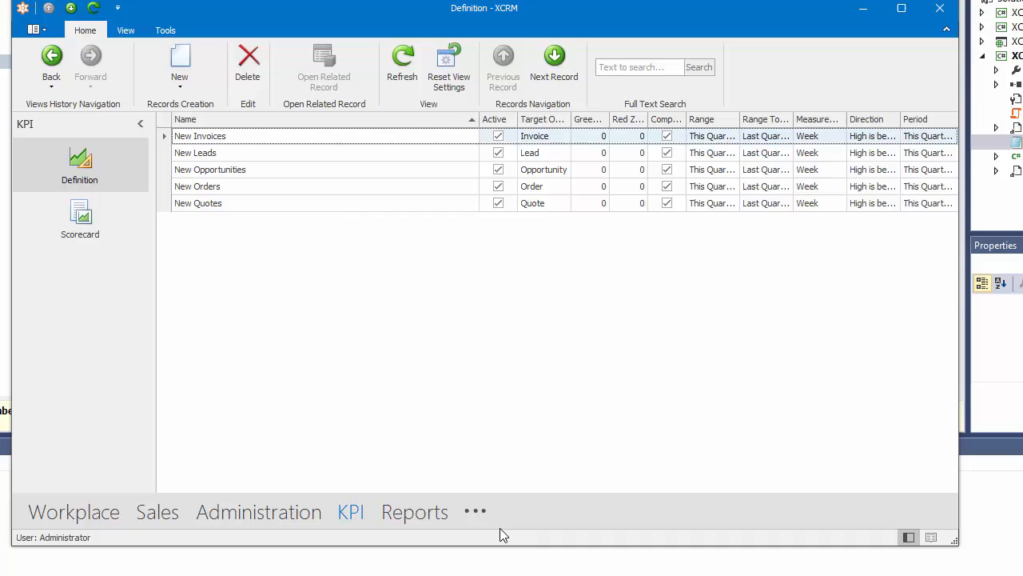
Enable Compact Navigation in Navigation Options and confirm with OK.
left_click(475, 511)
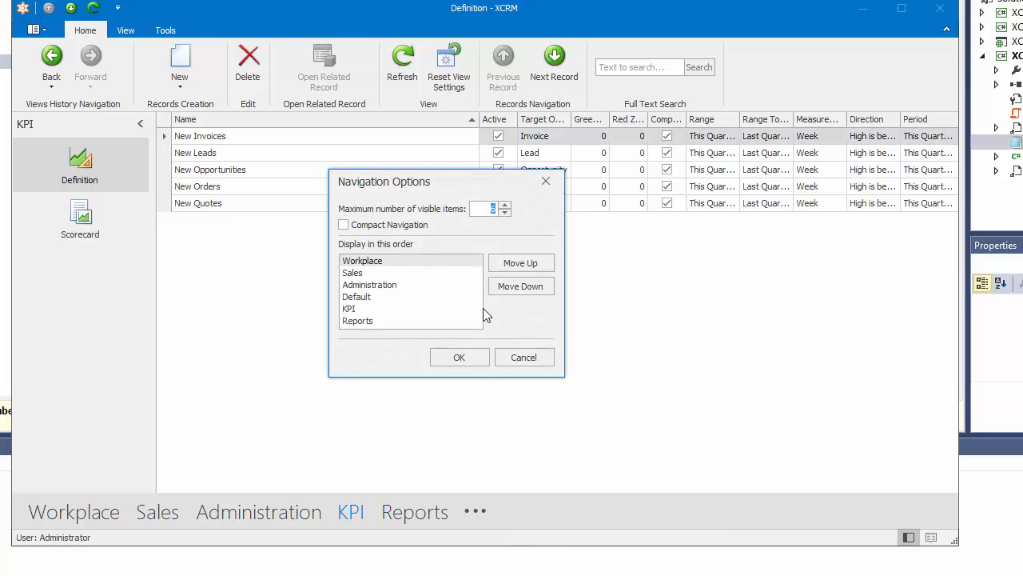
mouse_move(492, 226)
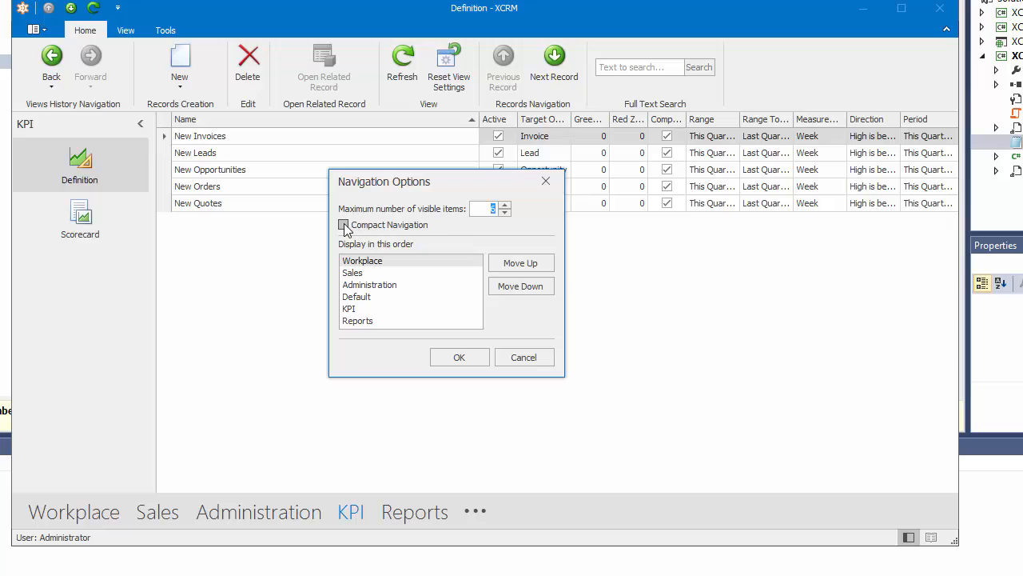
left_click(344, 224)
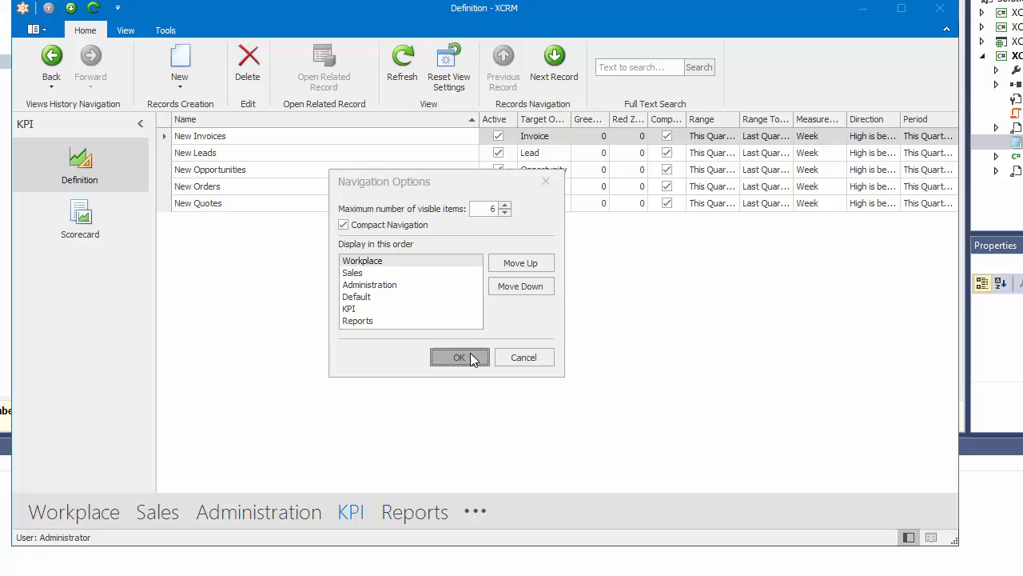
left_click(460, 356)
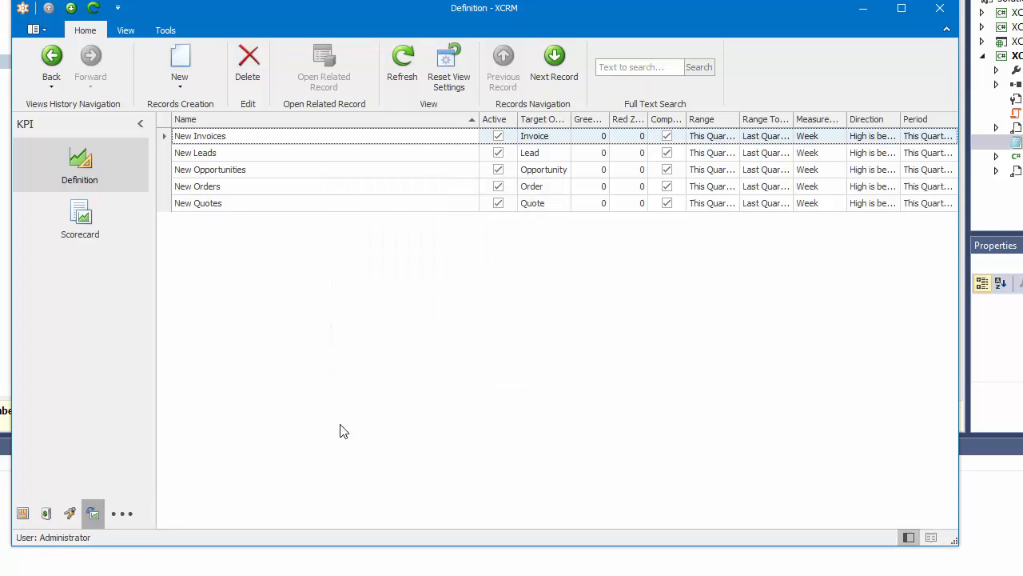
mouse_move(146, 513)
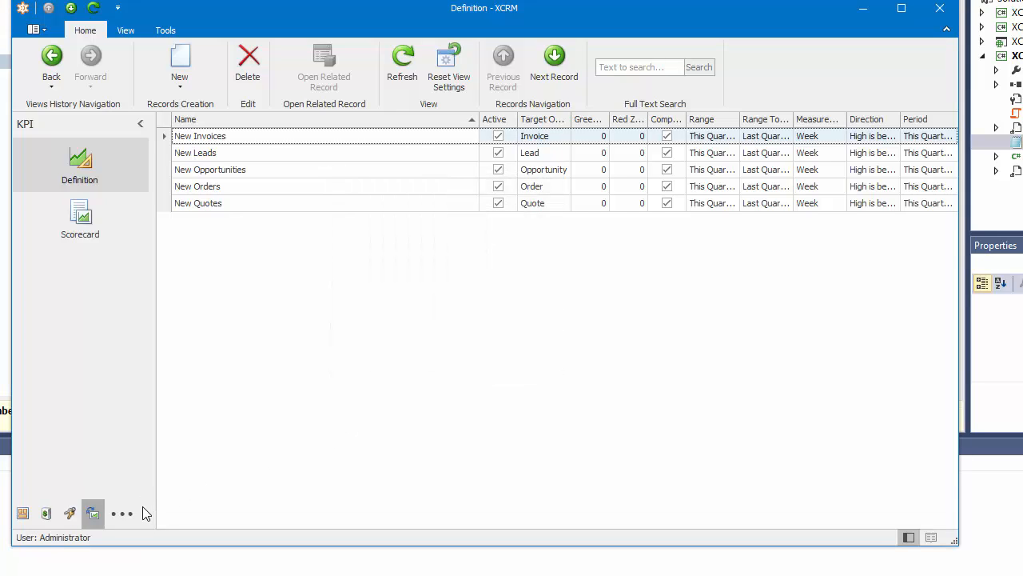
mouse_move(849, 533)
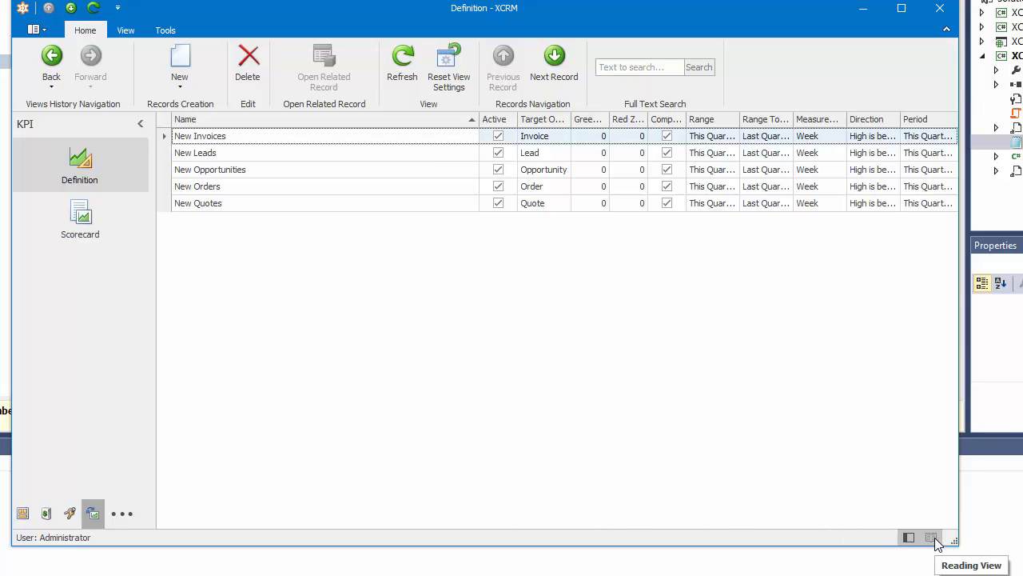
Toggle Reading View and back to Normal View, then collapse the KPI navigation pane.
left_click(931, 537)
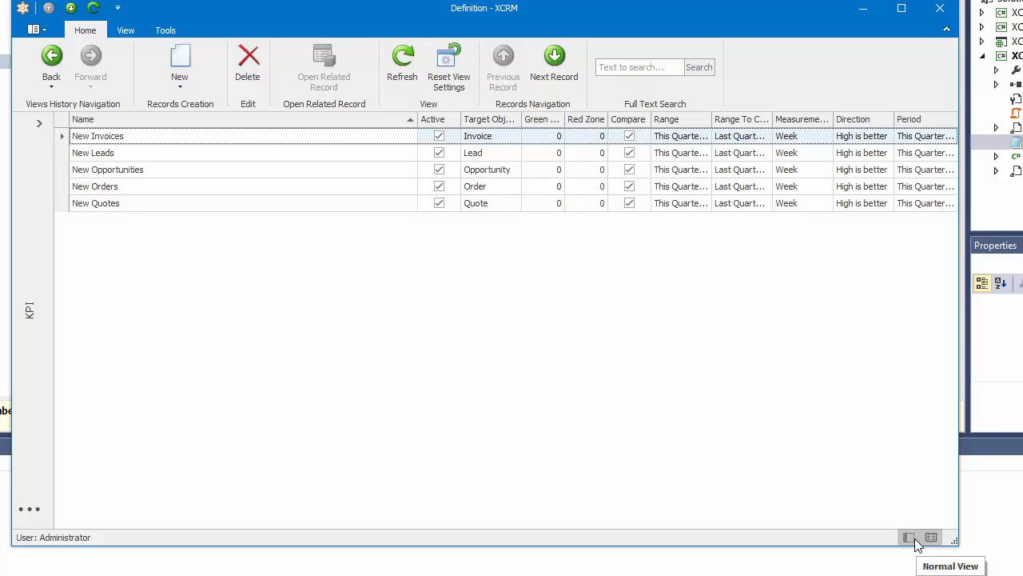
left_click(908, 537)
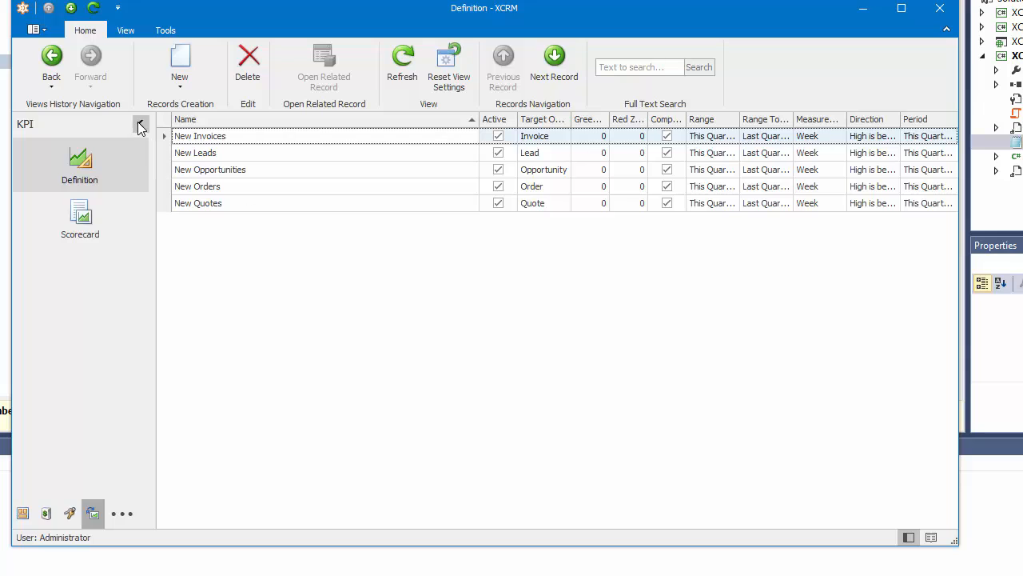
left_click(140, 126)
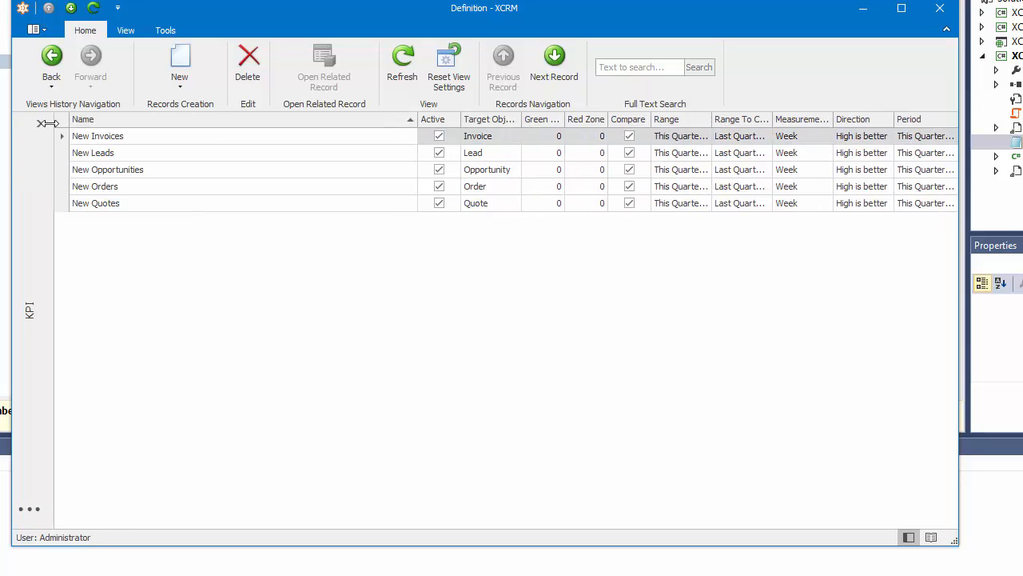